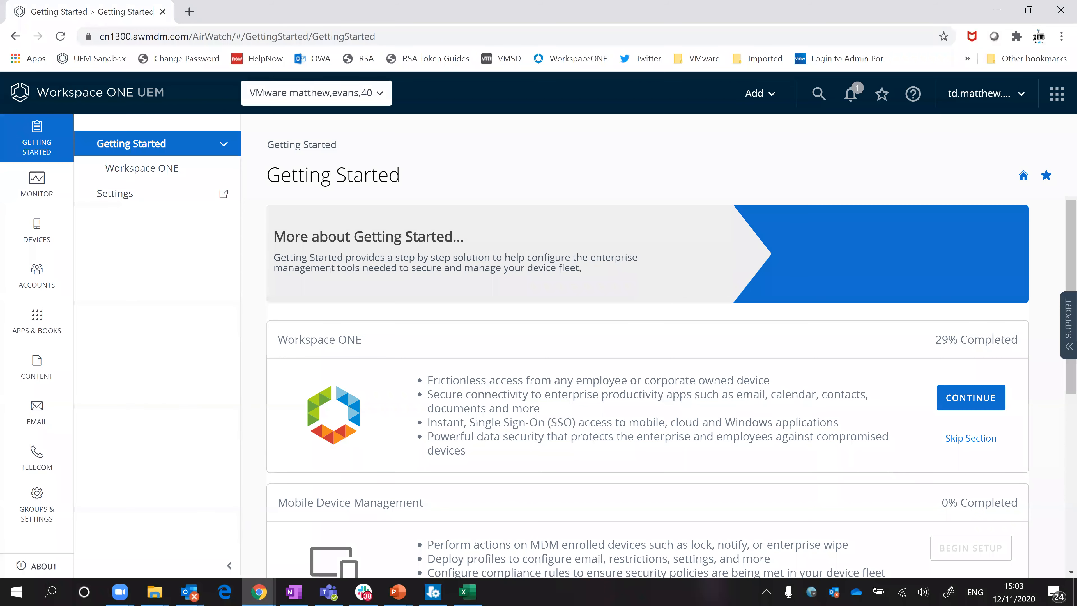
mouse_move(863, 447)
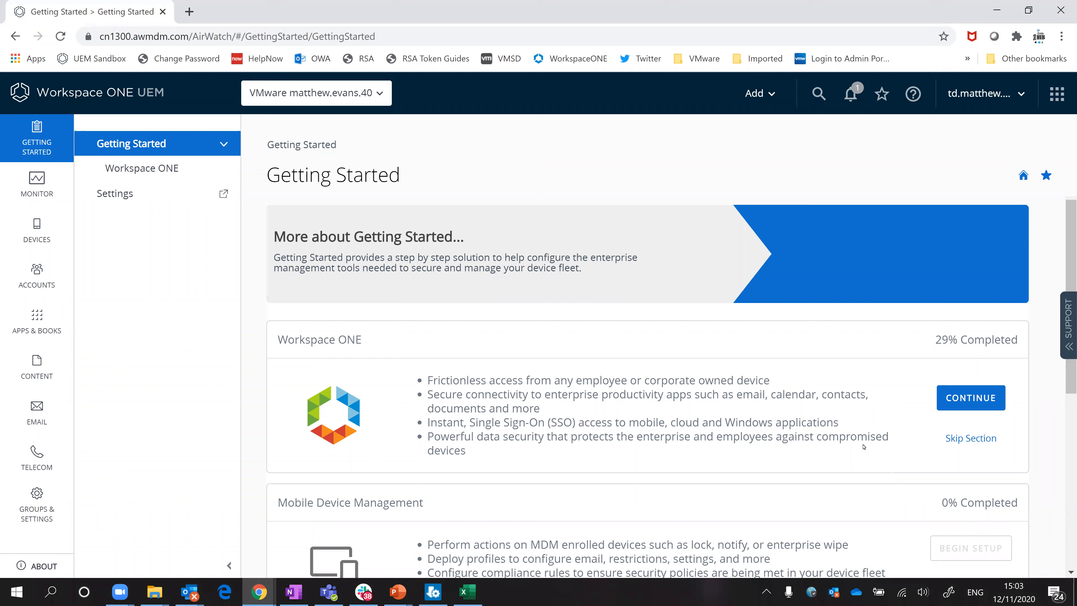
mouse_move(715, 430)
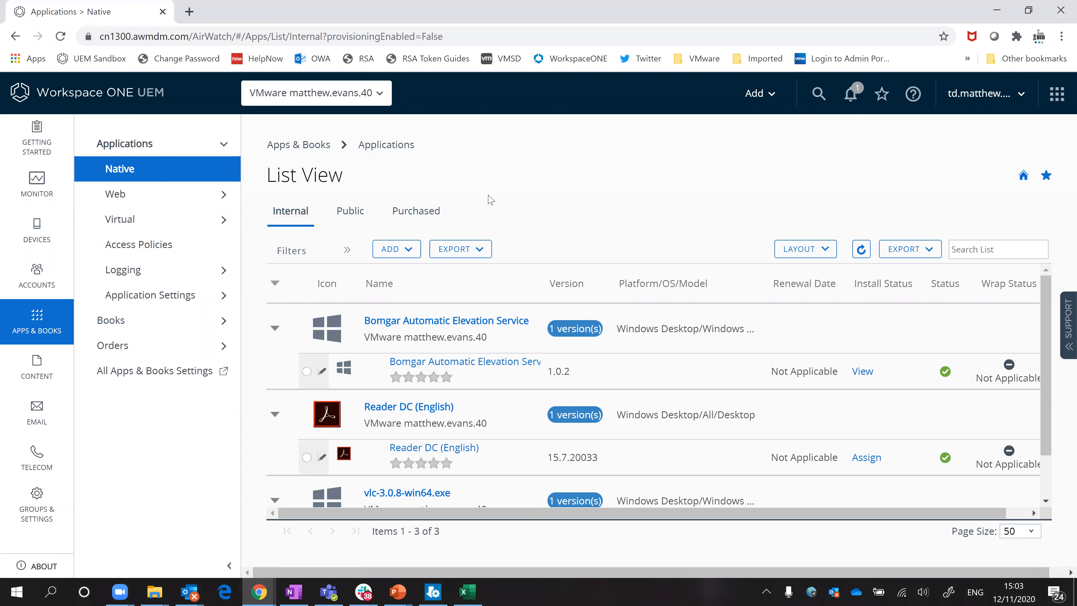
mouse_move(396, 249)
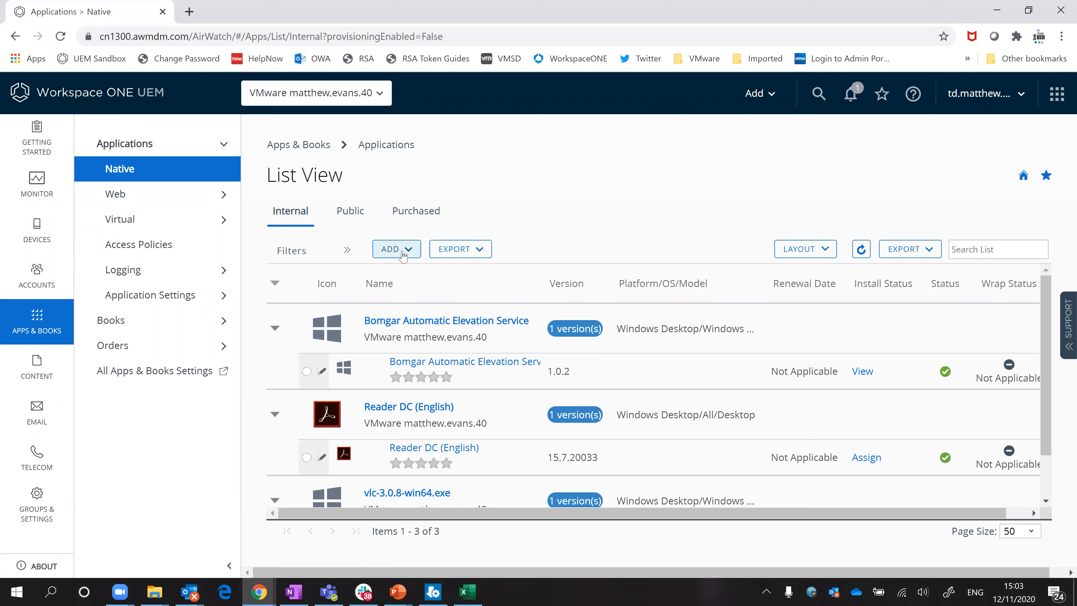
Start adding a new internal application from an Application File
left_click(392, 248)
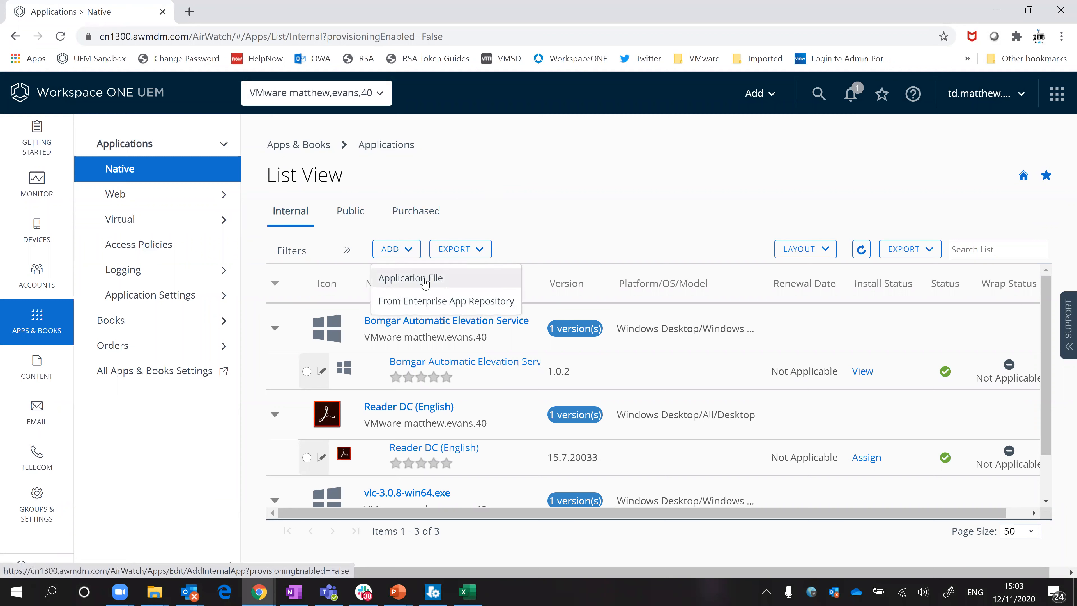
left_click(410, 278)
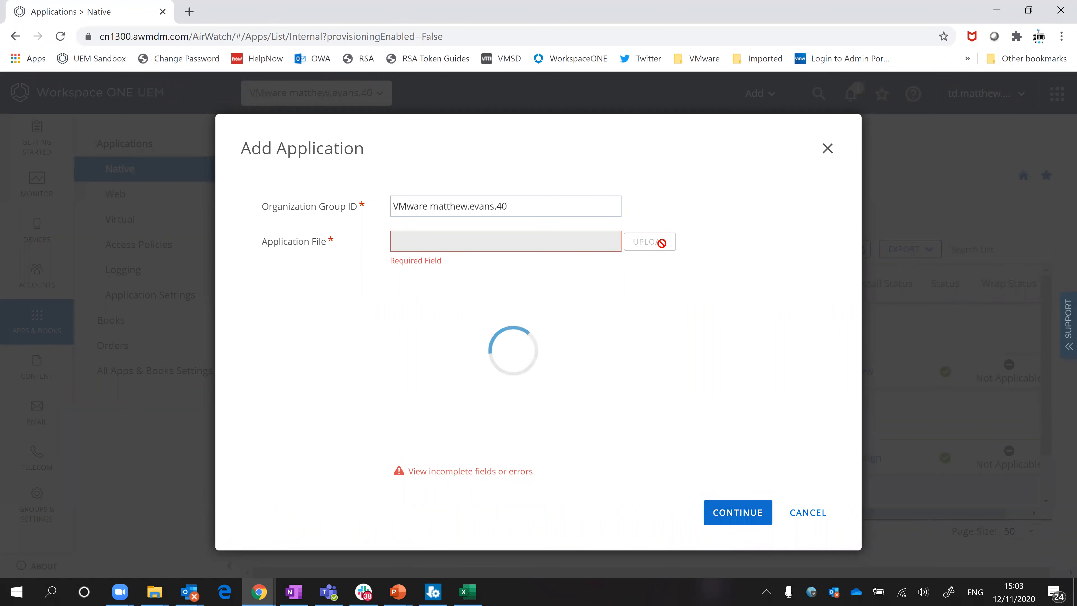
Upload GPUProfiler.exe from the Nvidia GPU Profiler folder as the application file and save it
left_click(644, 241)
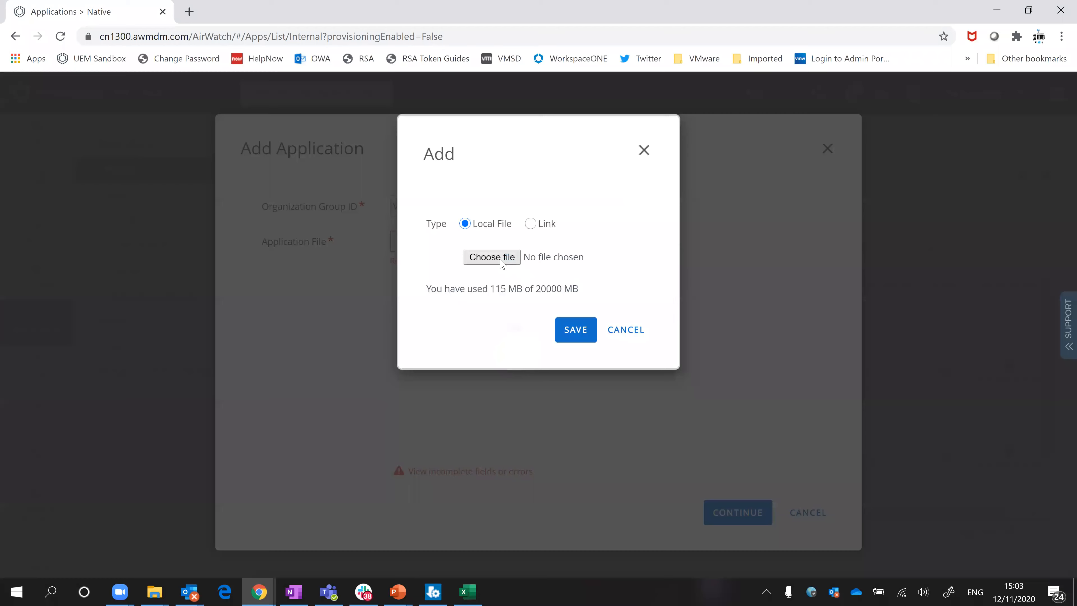
left_click(492, 257)
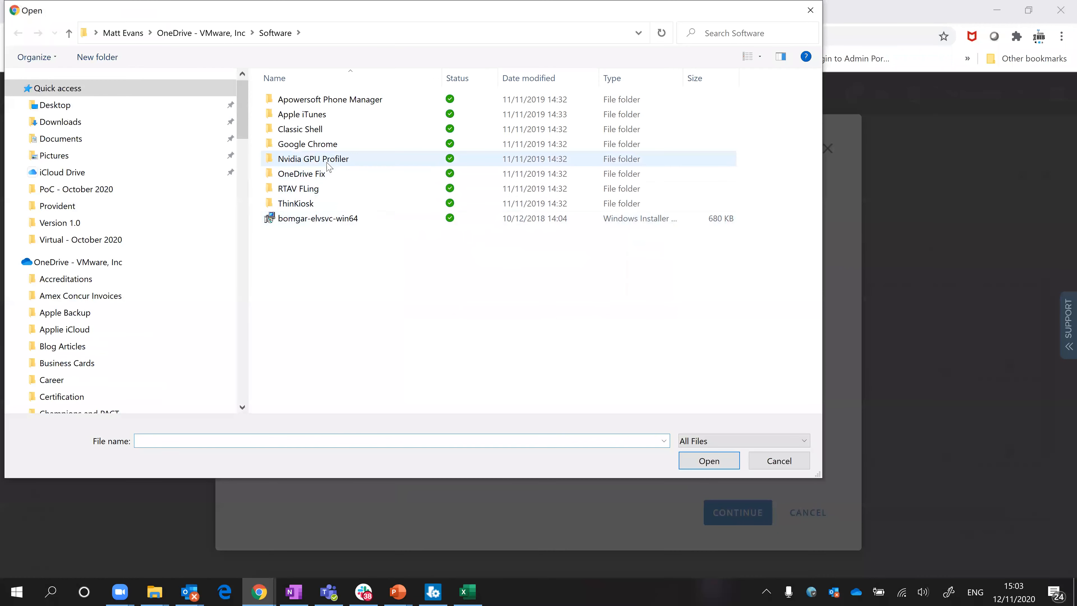
double_click(313, 158)
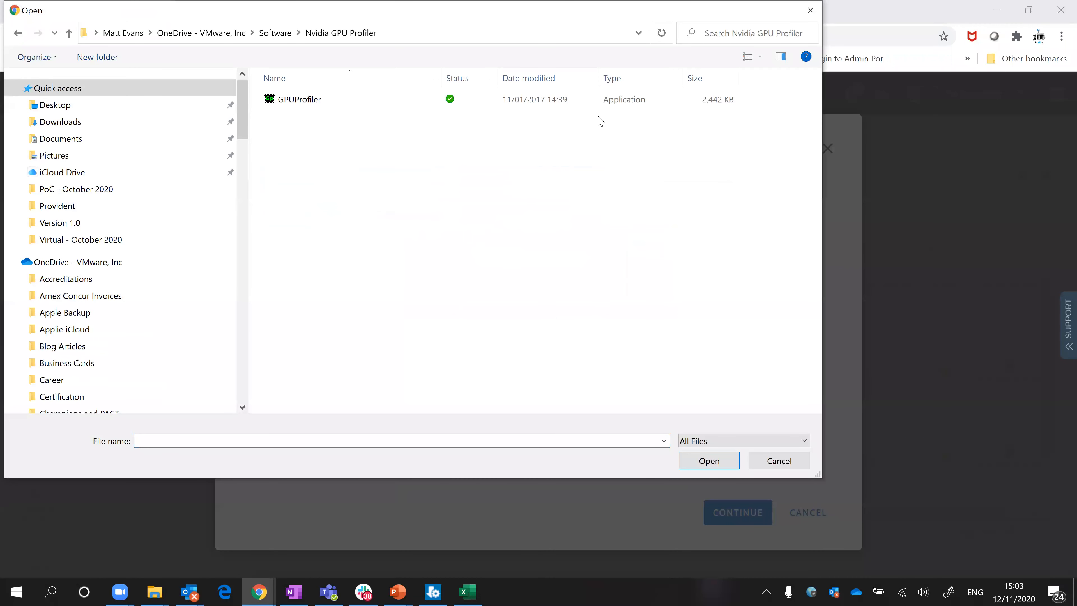
left_click(298, 99)
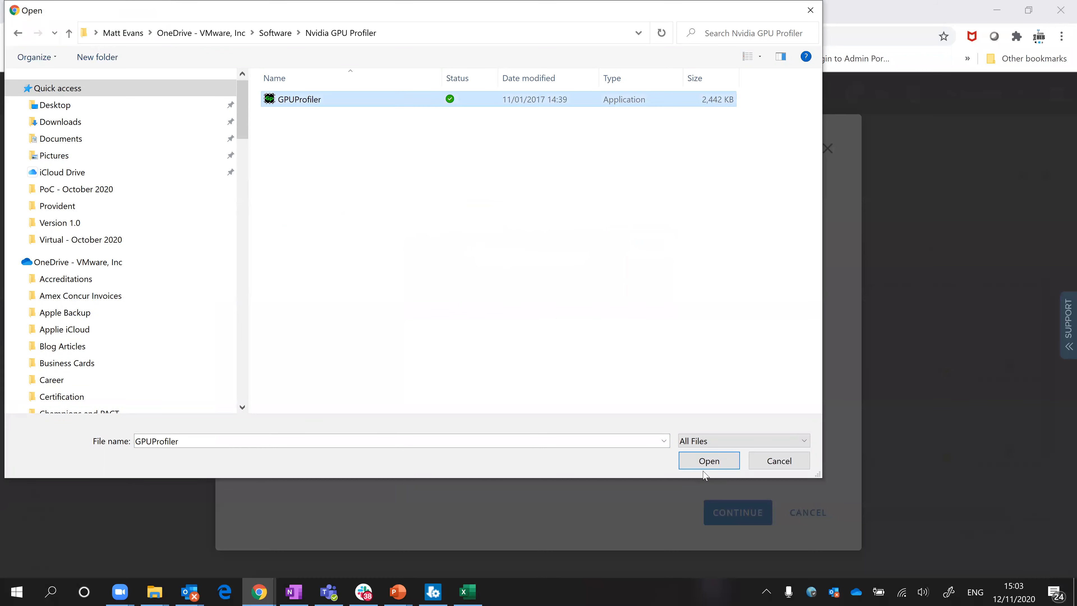
left_click(707, 461)
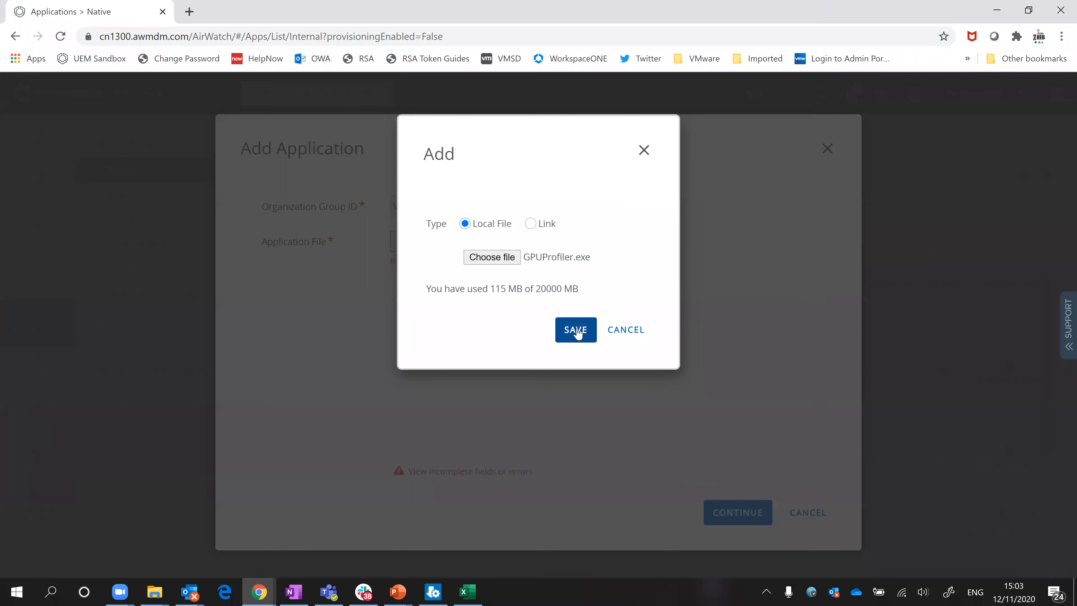
left_click(575, 330)
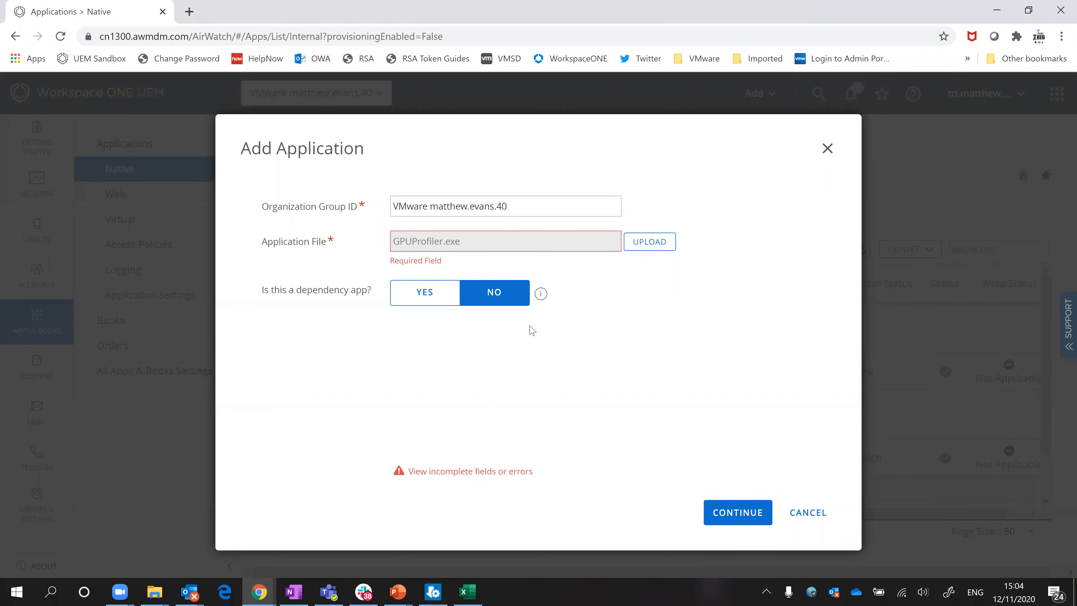
Continue to the GPUProfiler.exe v1.0.0 edit form and review its prefilled Details fields
left_click(737, 511)
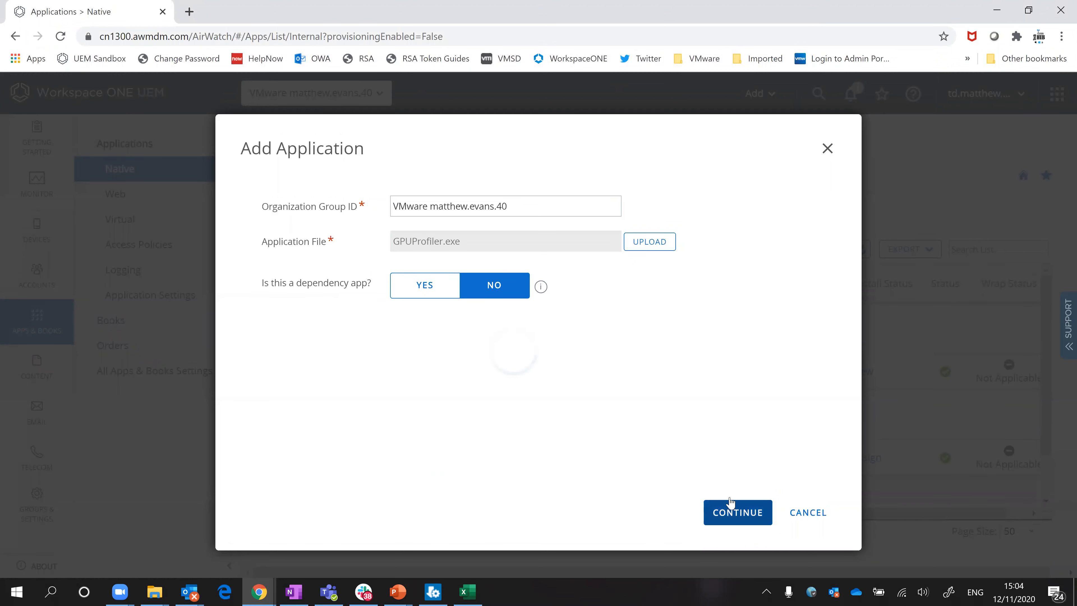
left_click(736, 511)
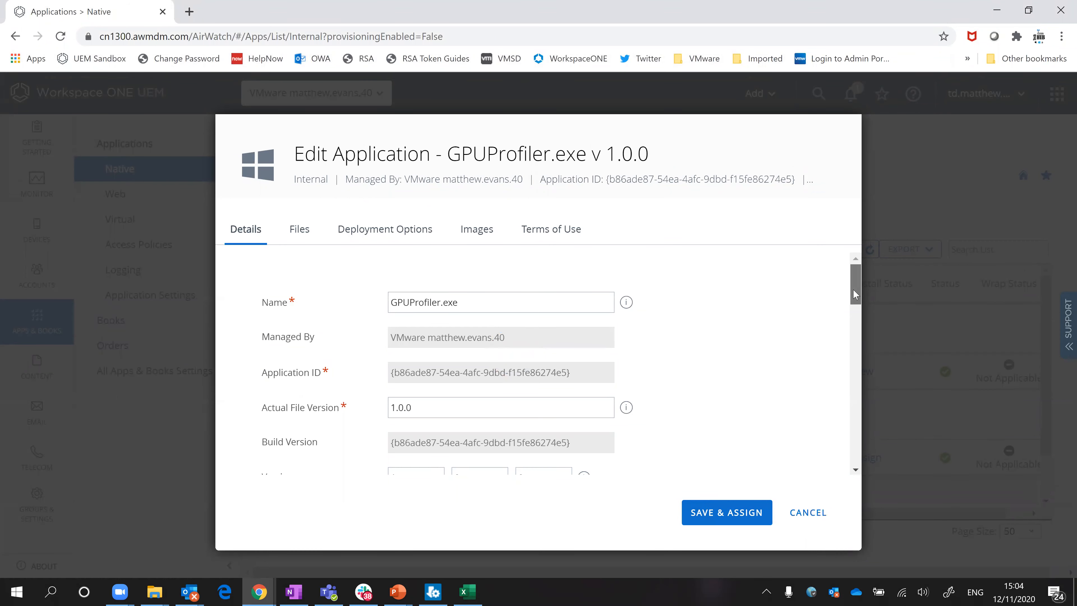
scroll("down", 3)
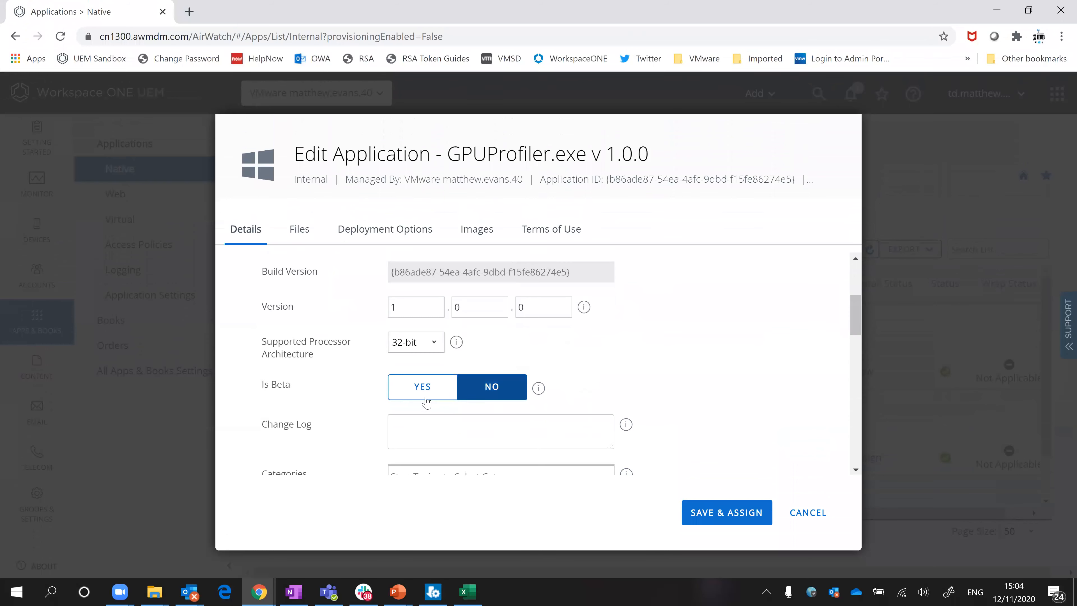
scroll("down", 3)
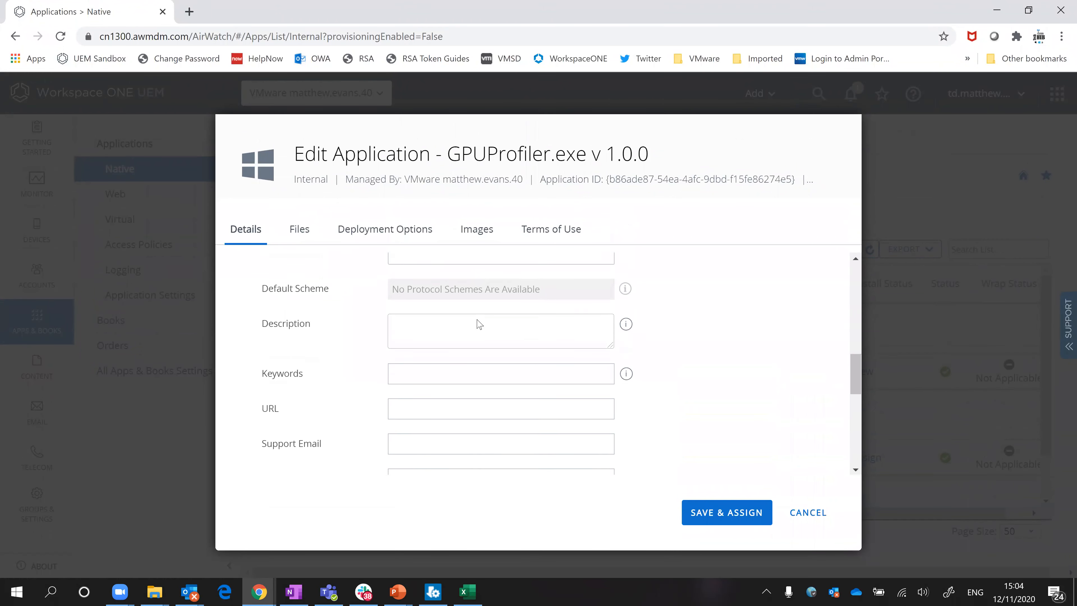
Review the Files settings of GPUProfiler.exe, including the App Patches section
left_click(299, 229)
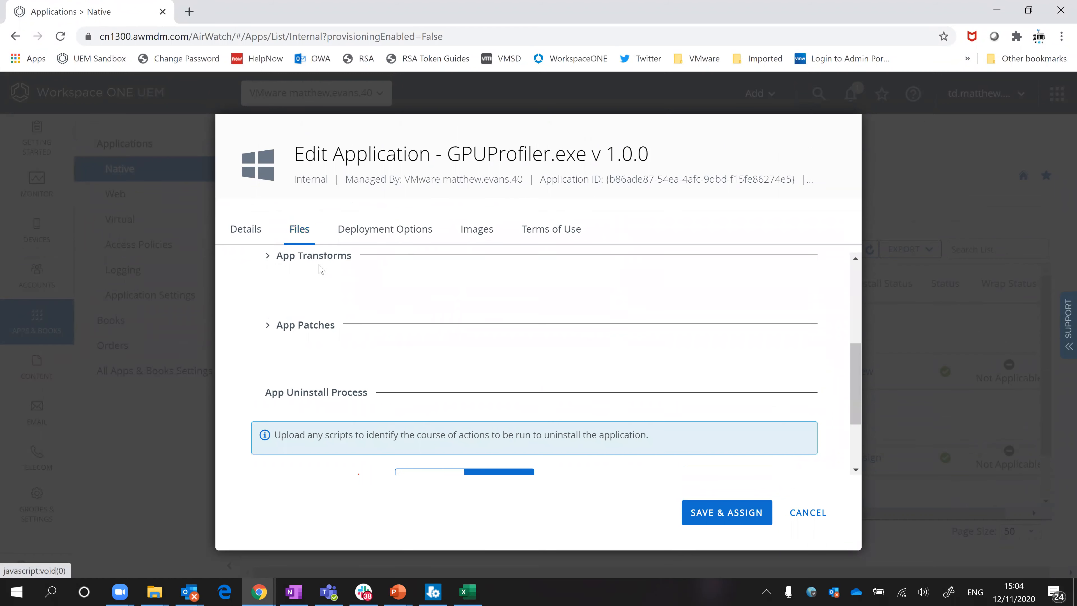
scroll("down", 3)
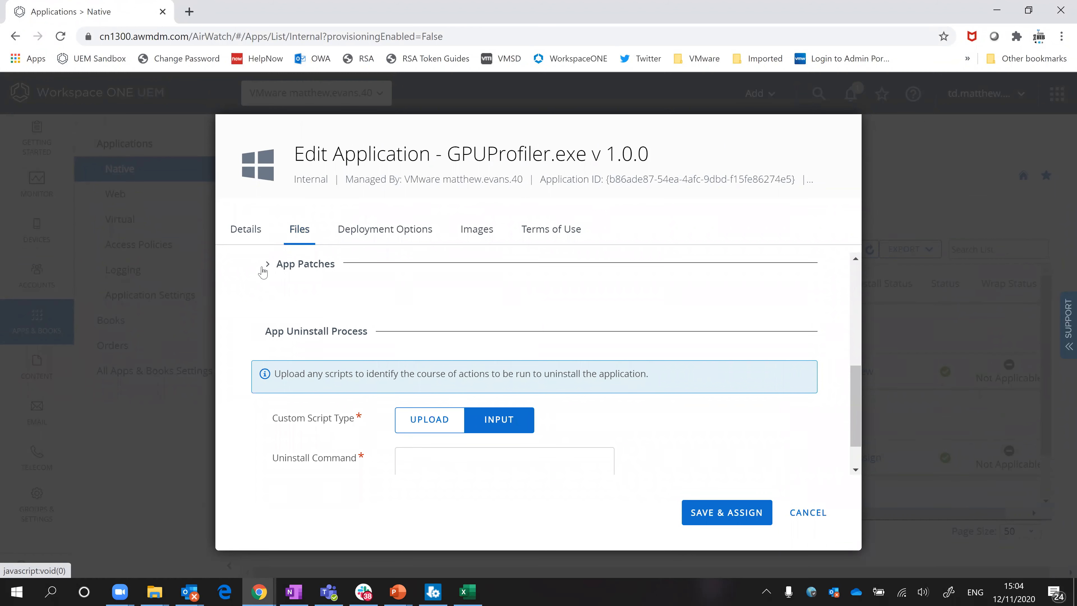
left_click(264, 263)
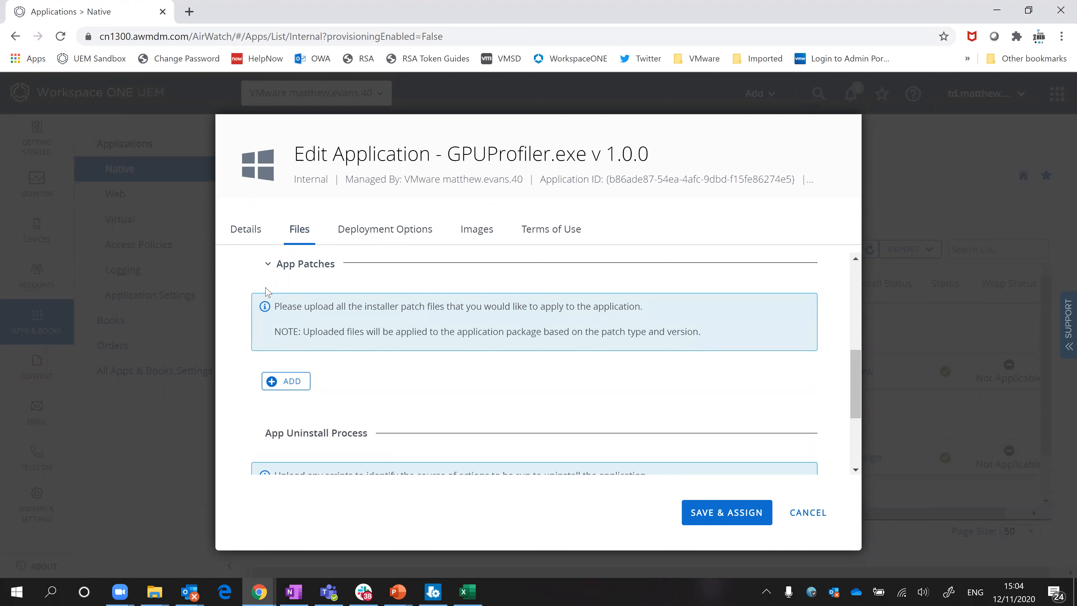
scroll("down", 3)
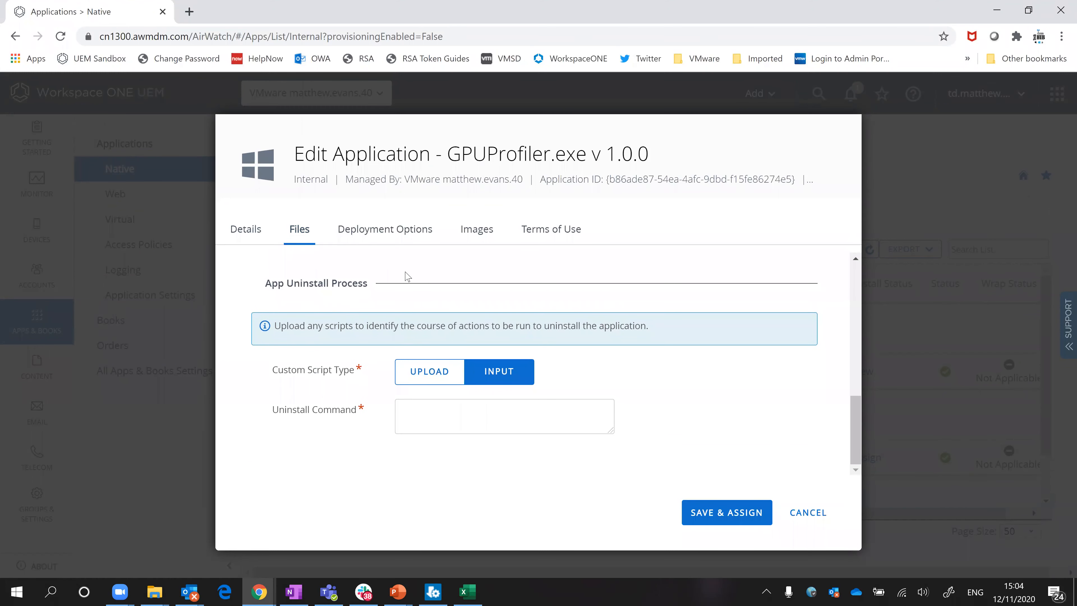
Review the Deployment Options, where install-complete detection uses defining criteria
left_click(385, 228)
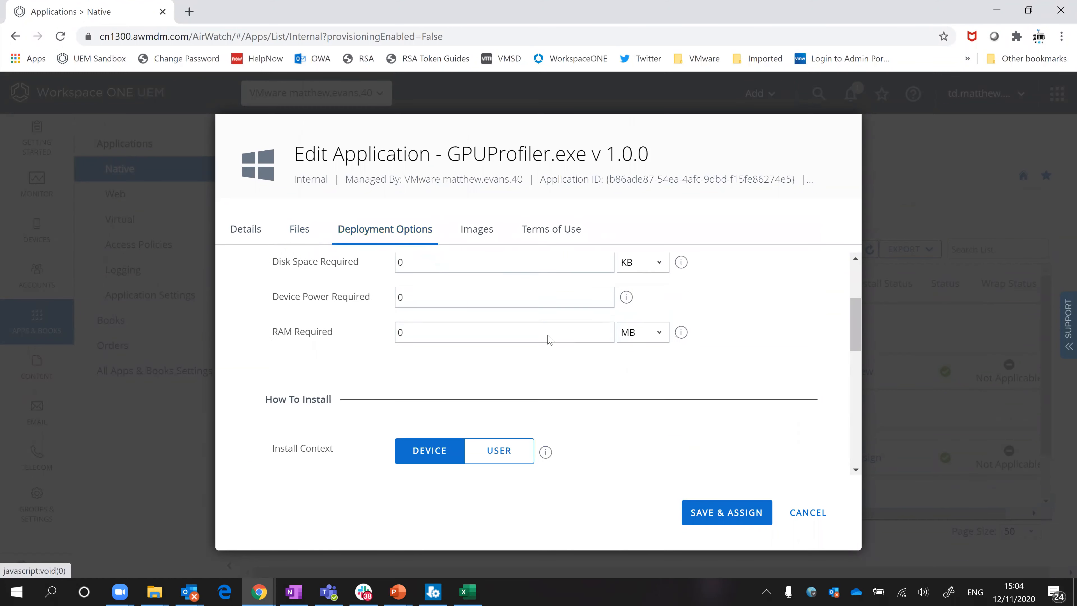
scroll("down", 3)
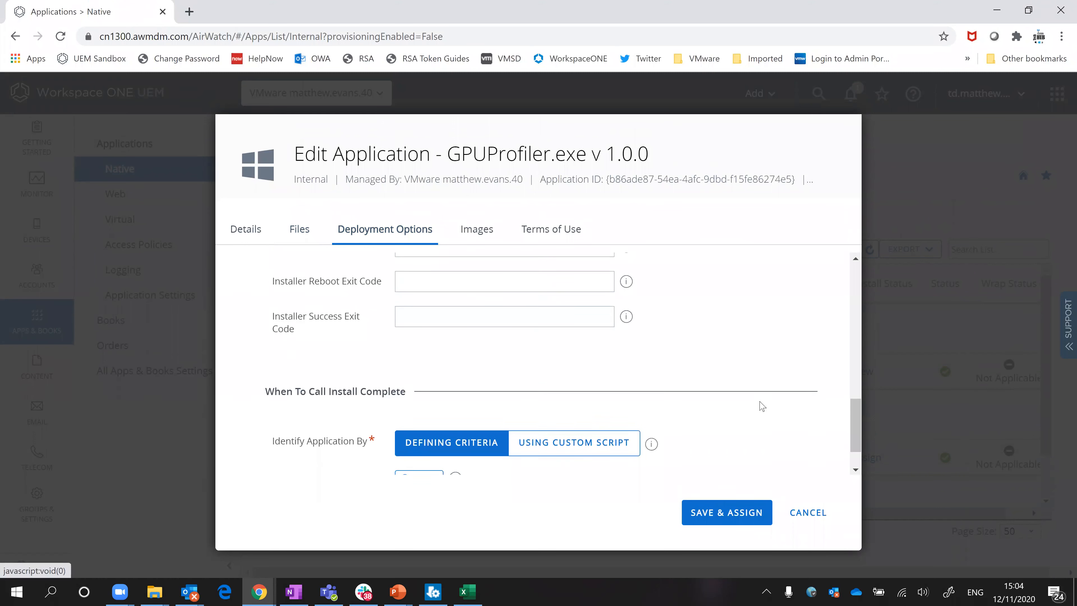
scroll("down", 3)
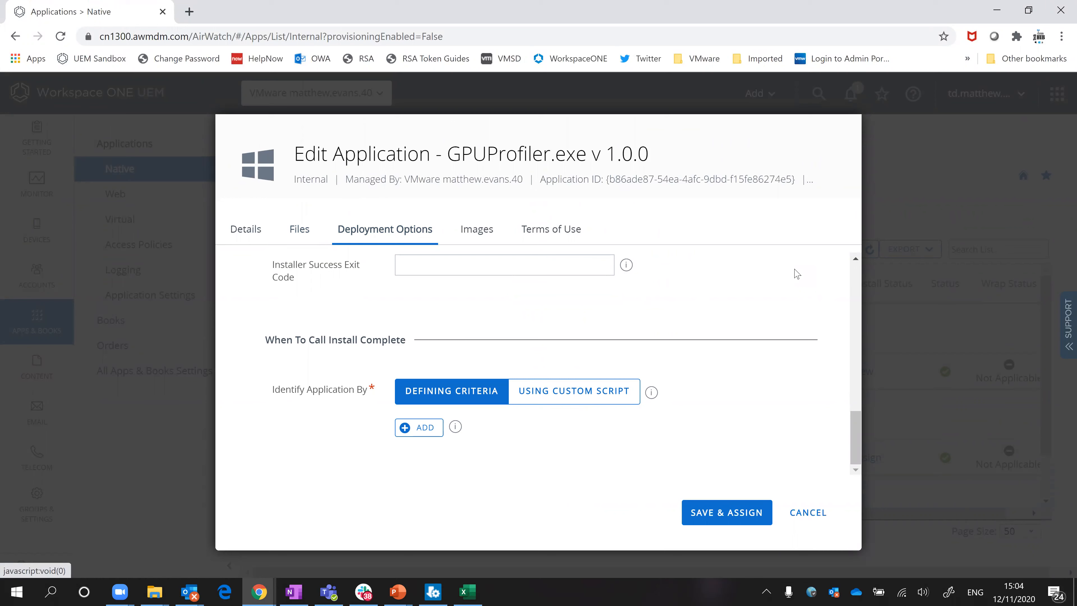
mouse_move(767, 299)
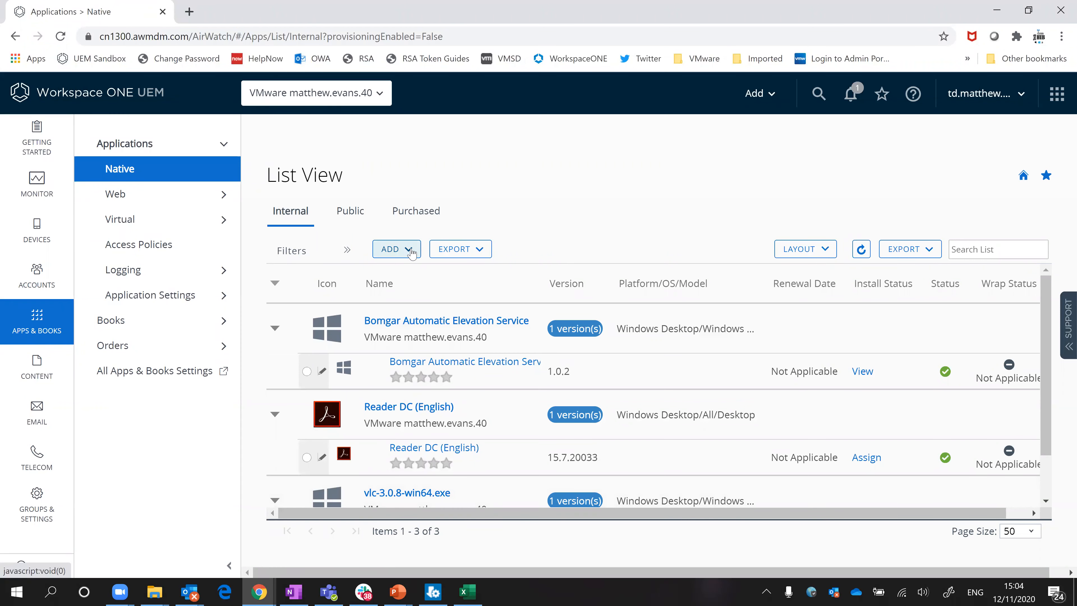
Add an app from the Enterprise App Repository and select Notepad++ (x86) in the picker
left_click(392, 248)
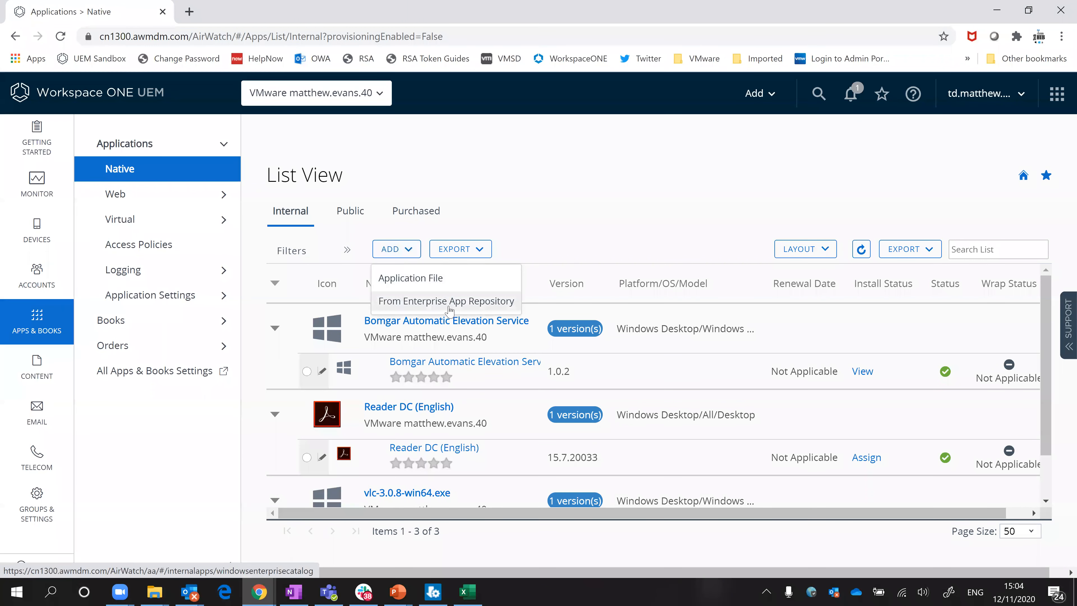
left_click(446, 301)
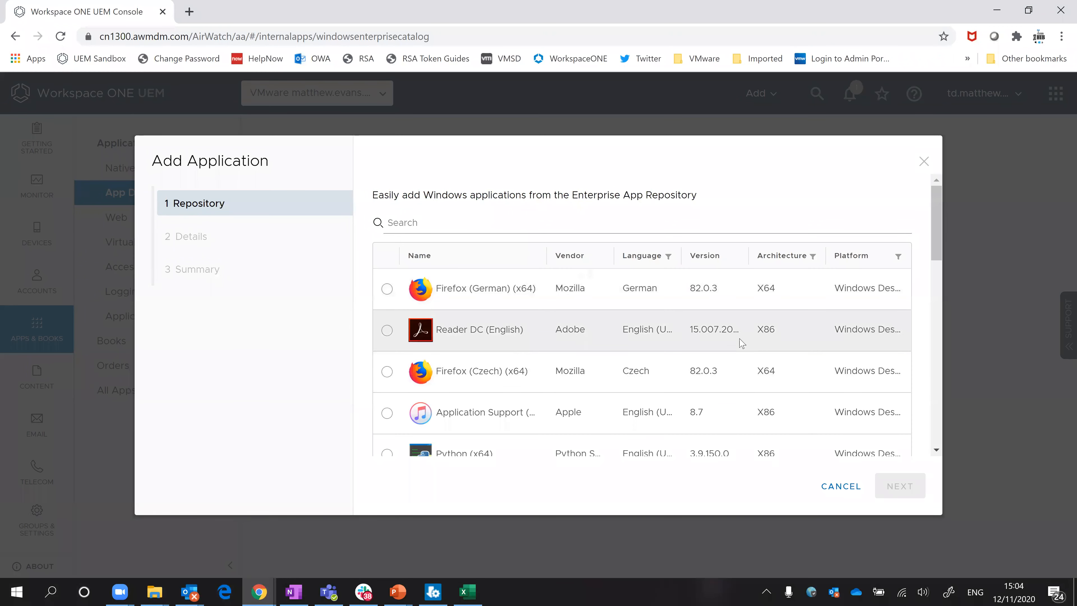
scroll("down", 3)
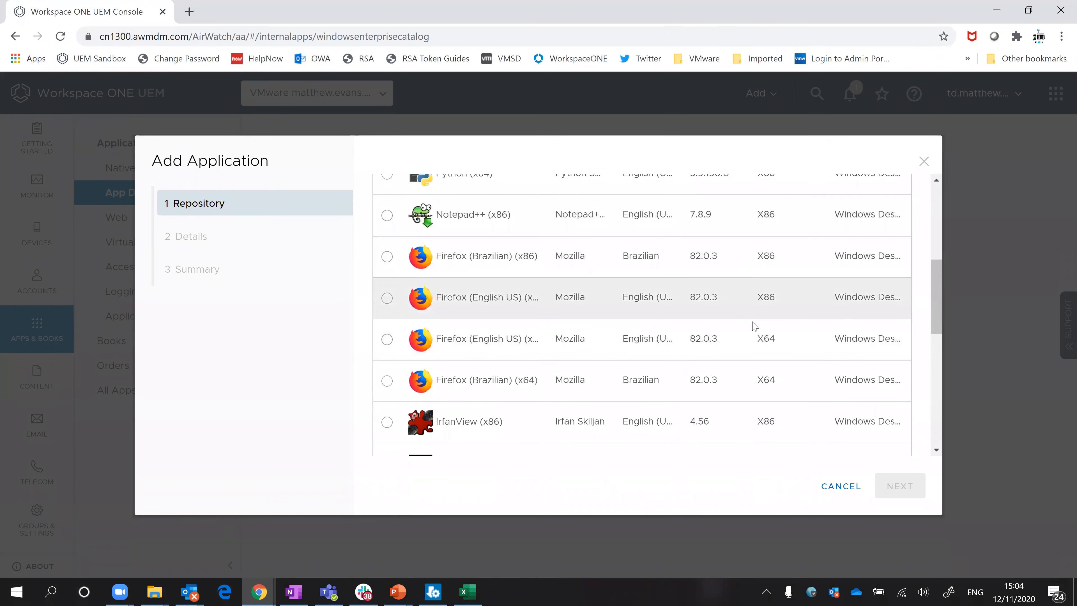
scroll("down", 3)
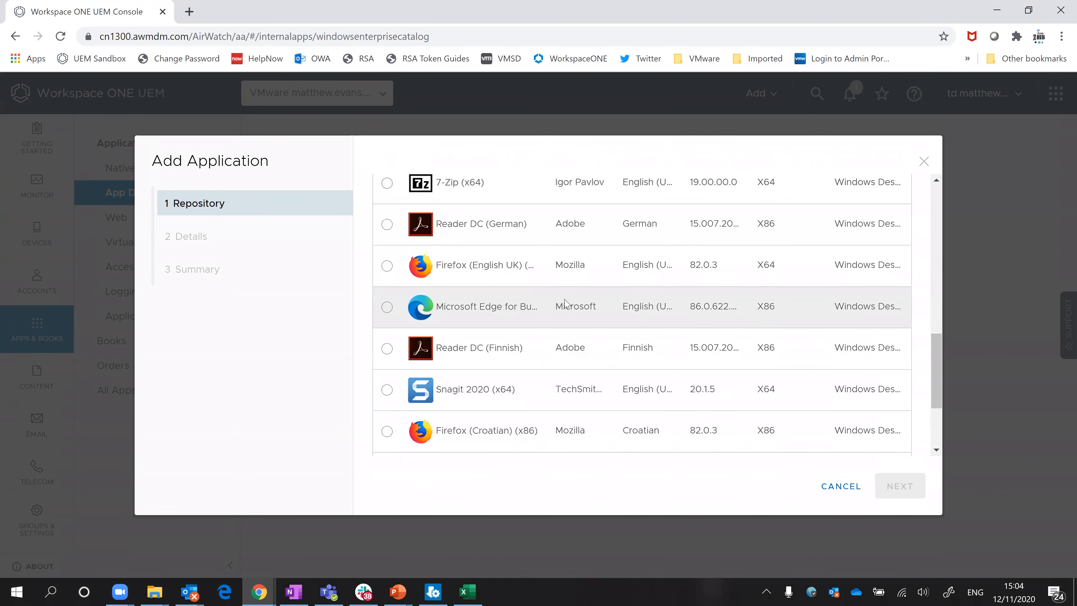
scroll("down", 3)
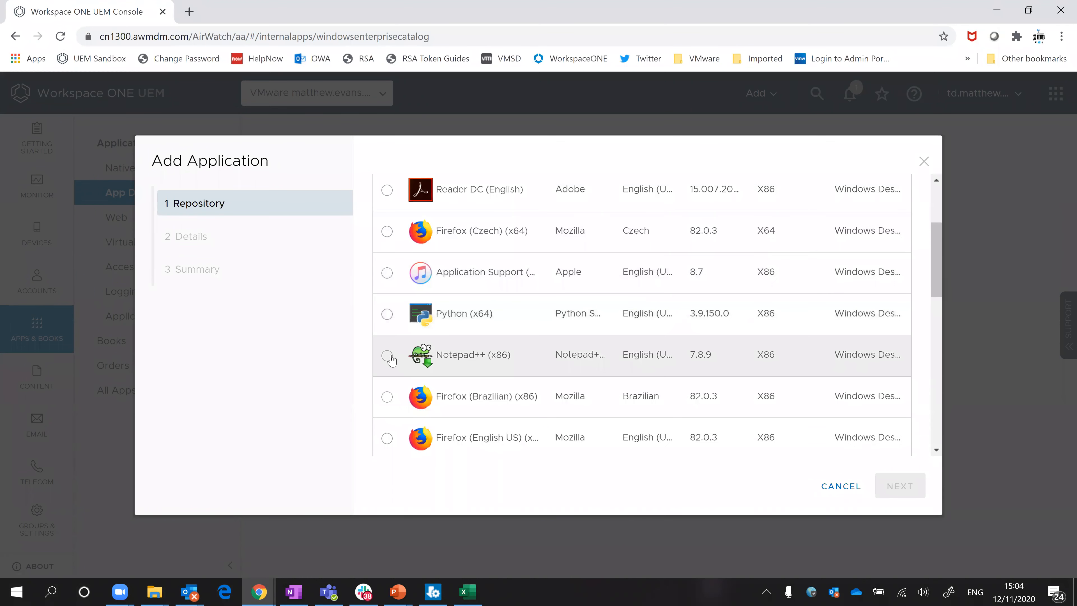
left_click(387, 355)
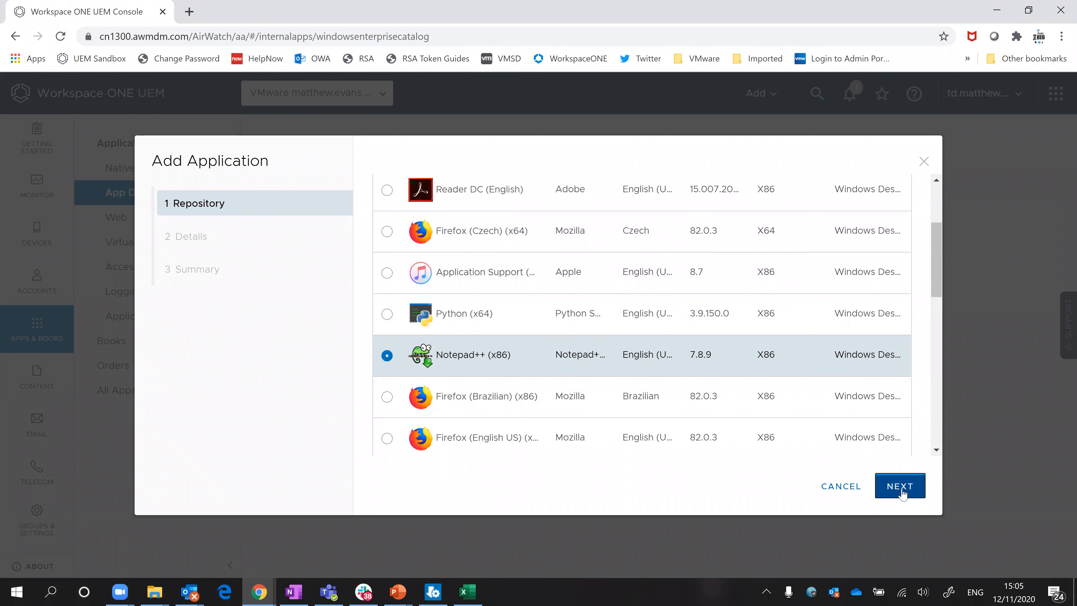
Advance through Details to the Summary for Notepad++ 7.8.9 x86 with its npp.7.8.9 MSI and device install context
left_click(899, 485)
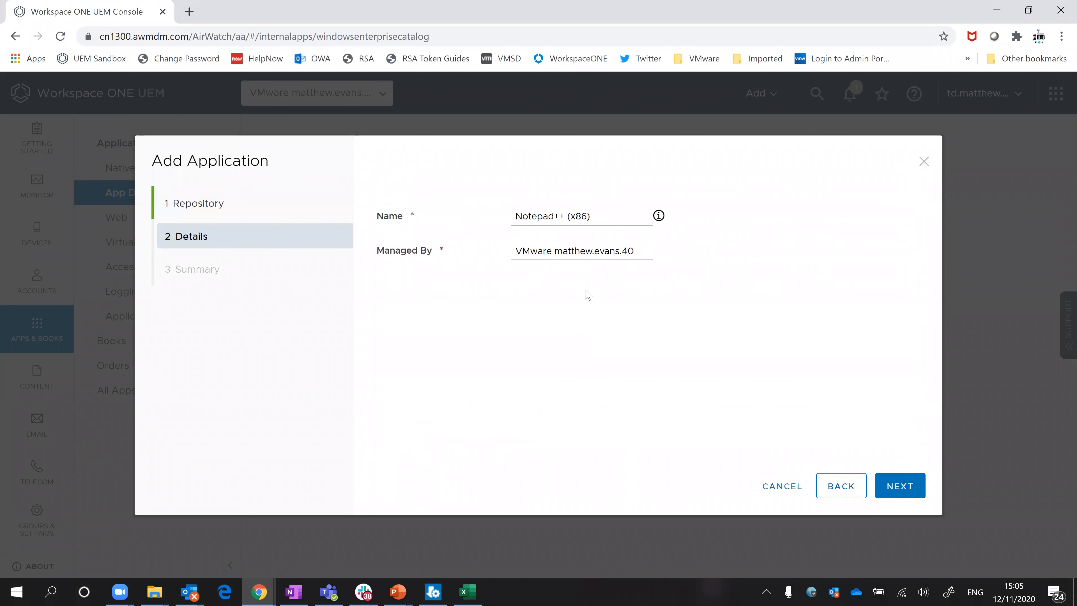
left_click(899, 485)
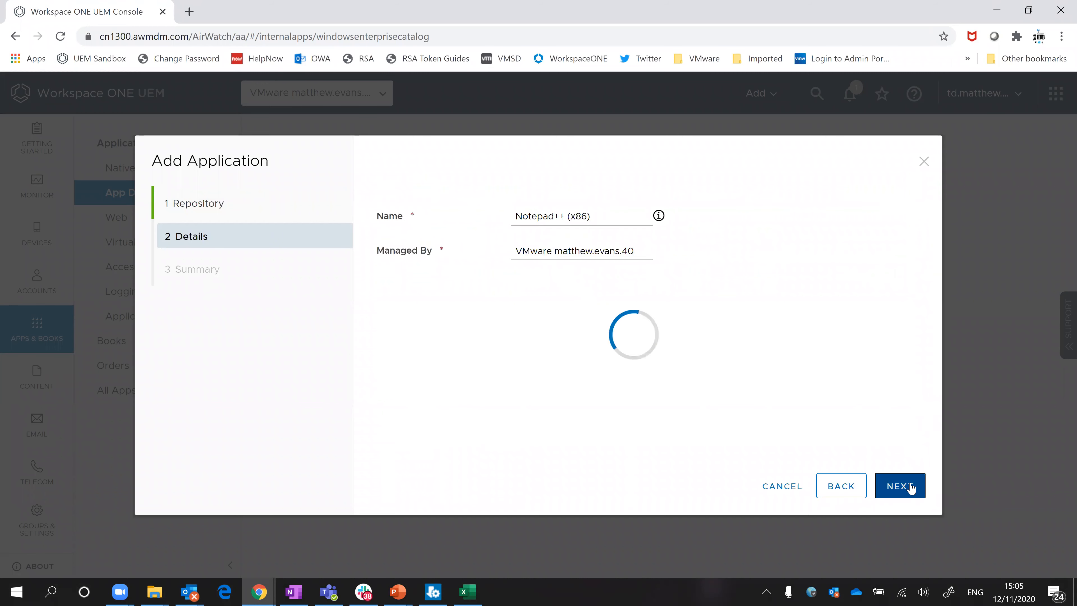
left_click(900, 486)
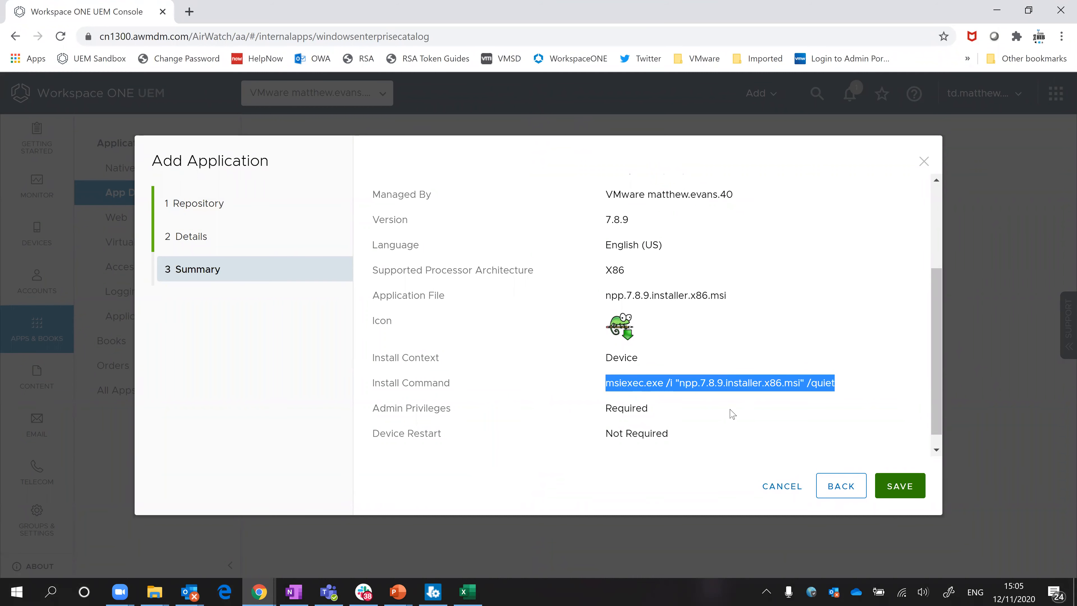
mouse_move(703, 415)
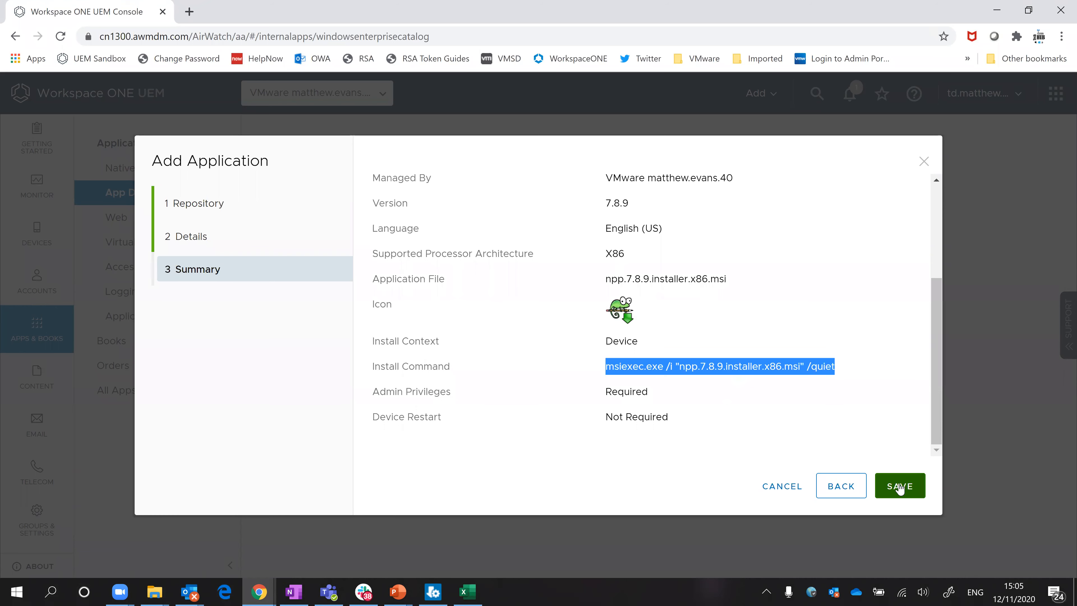
Save Notepad++ (x86) 7.8.9 and find it in the internal Native list of four apps
left_click(899, 486)
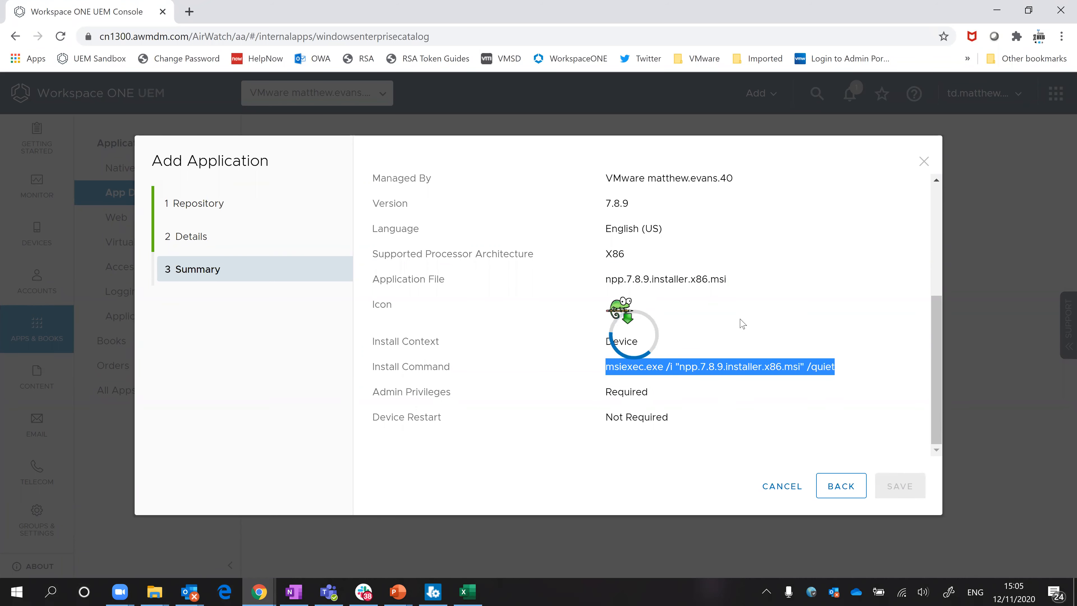
left_click(899, 486)
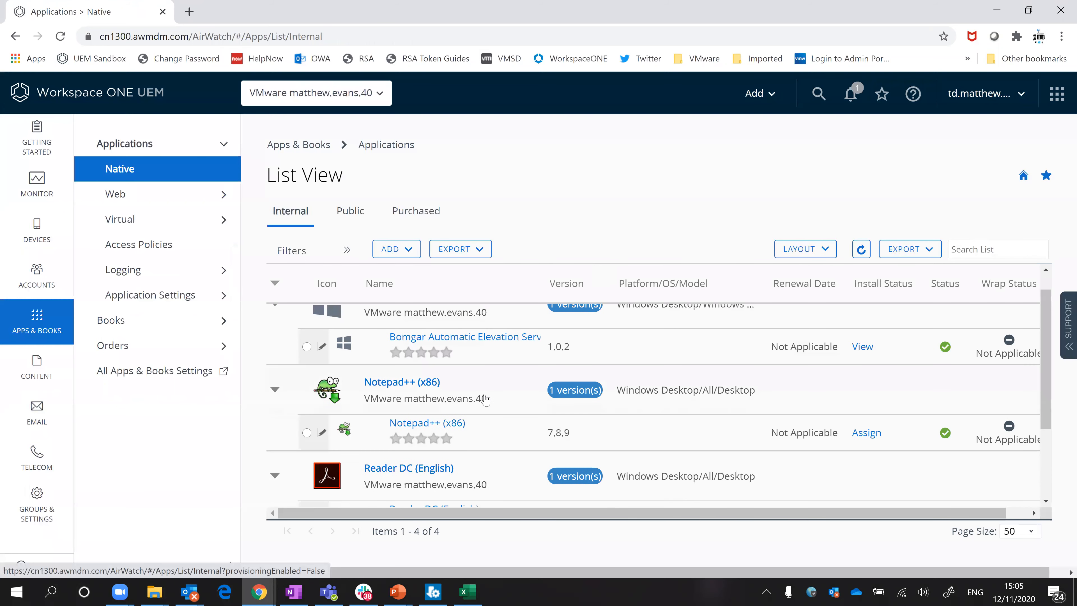
scroll("down", 3)
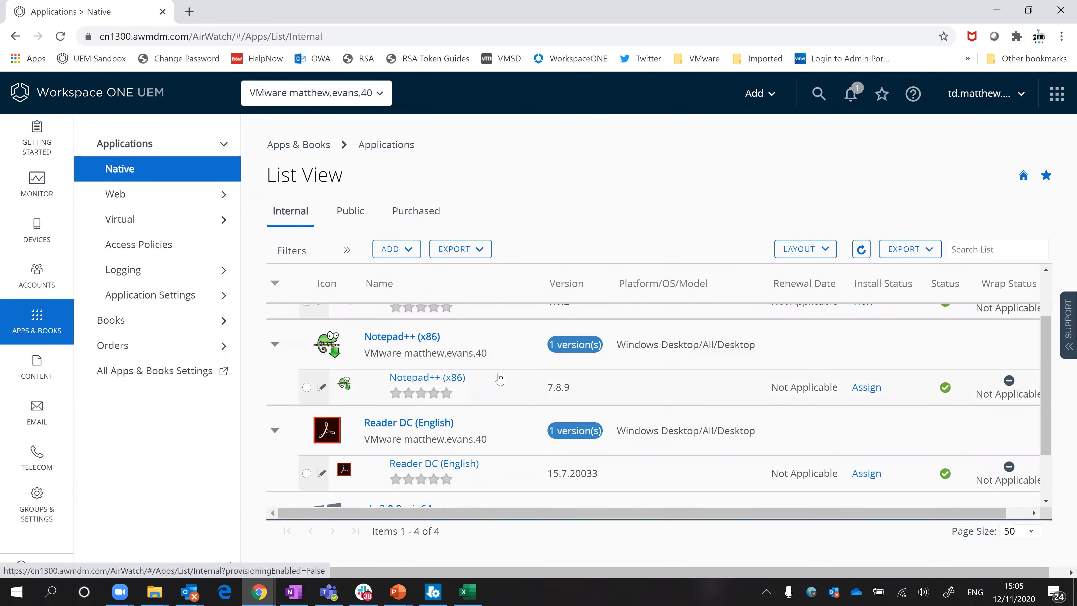